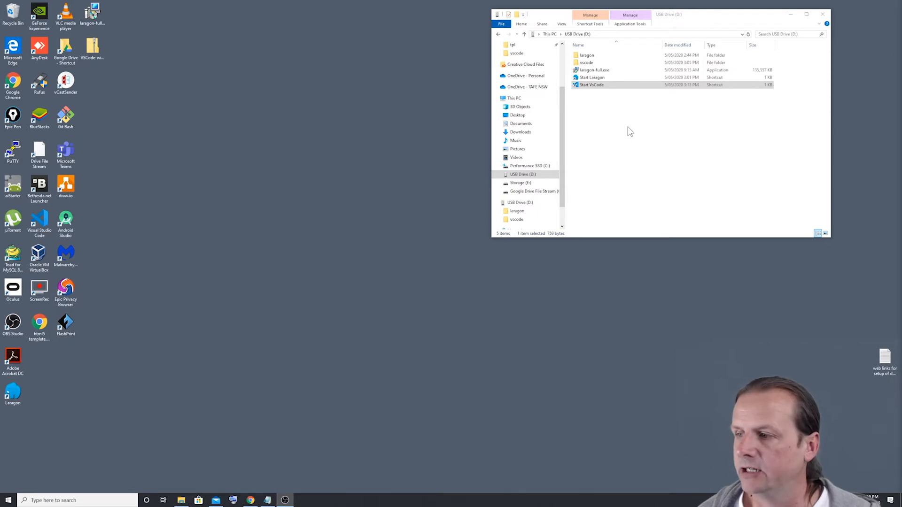
pyautogui.moveTo(626, 120)
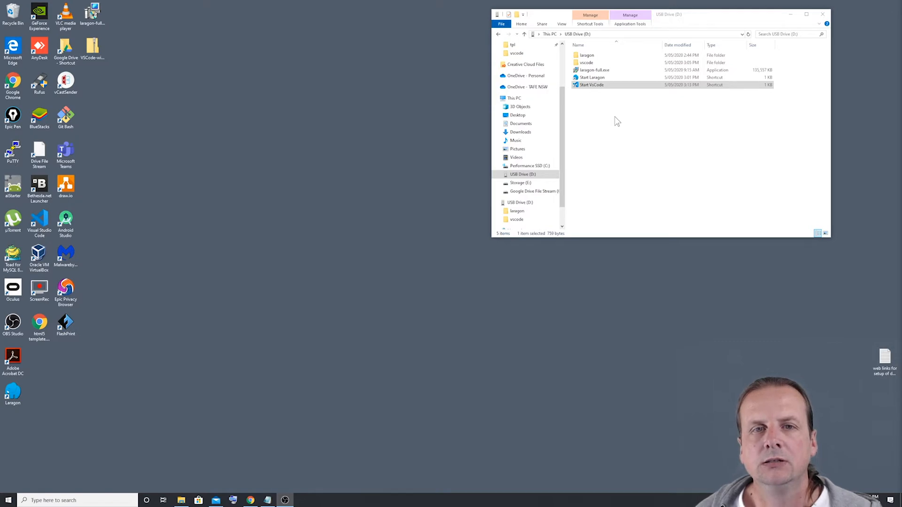
pyautogui.moveTo(627, 109)
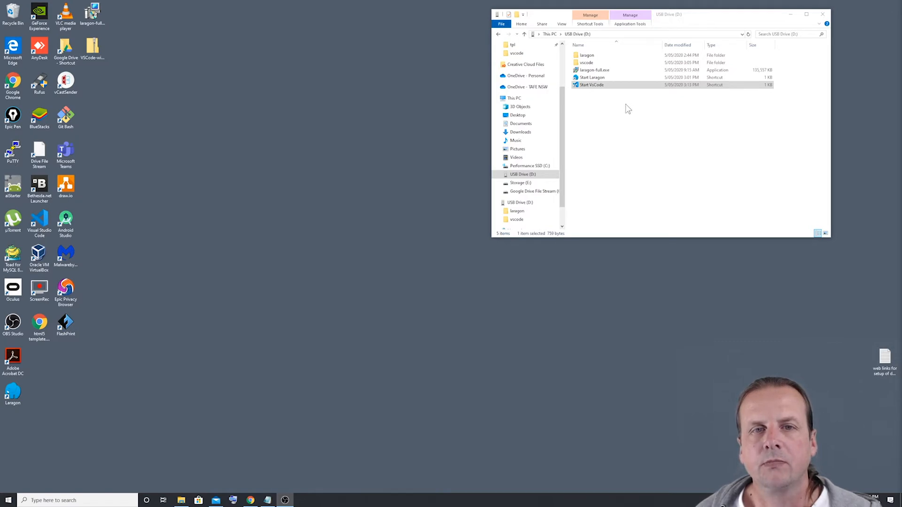
# Step: Launch portable Laragon from the USB drive and start Apache and MySQL
pyautogui.click(592, 77)
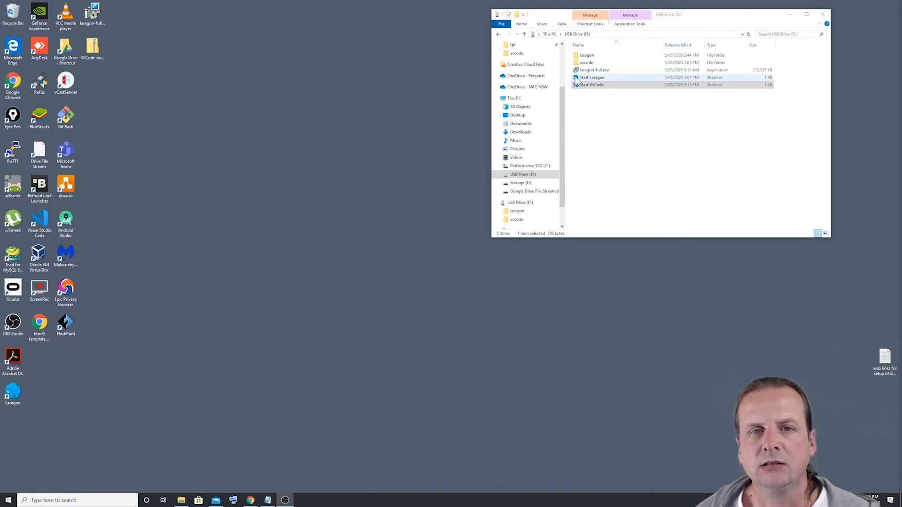
pyautogui.click(593, 78)
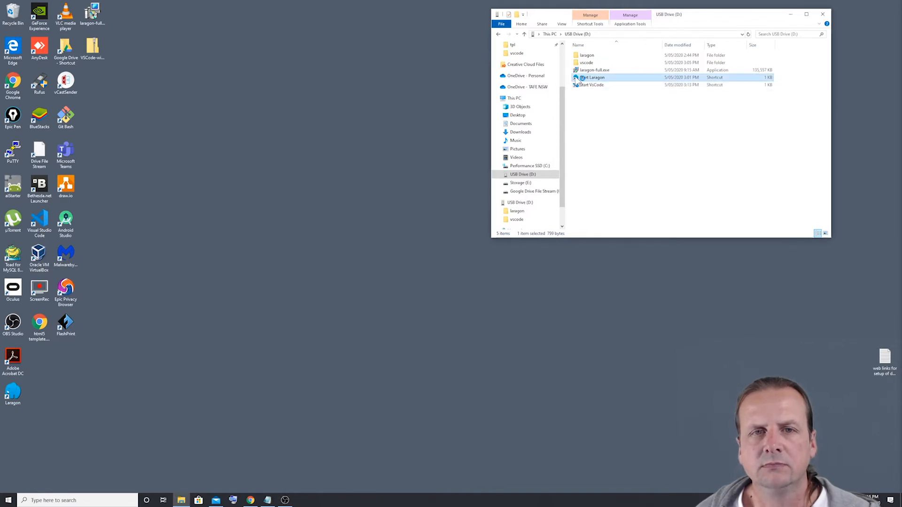
pyautogui.doubleClick(592, 77)
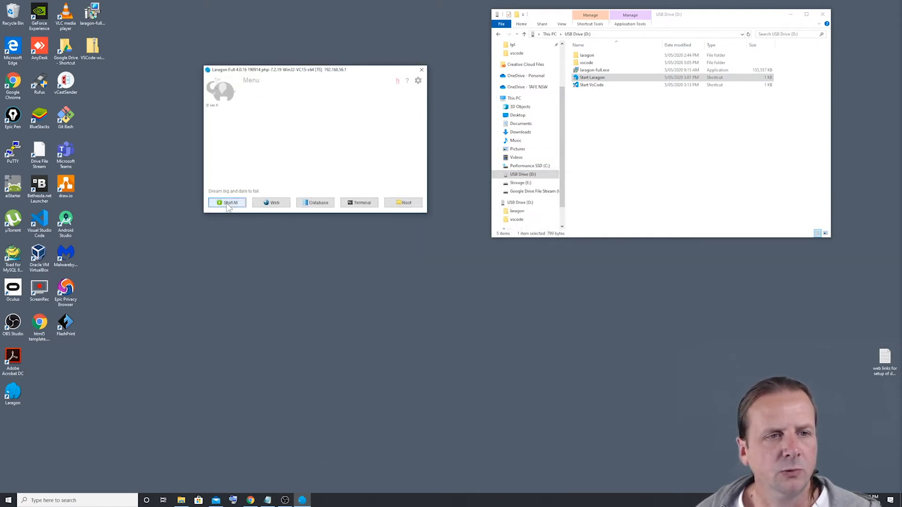
pyautogui.click(226, 202)
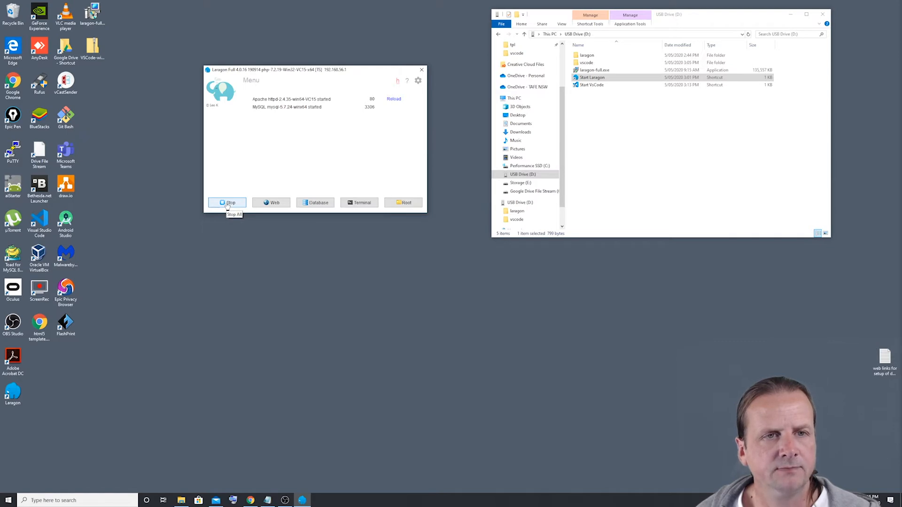
pyautogui.moveTo(331, 109)
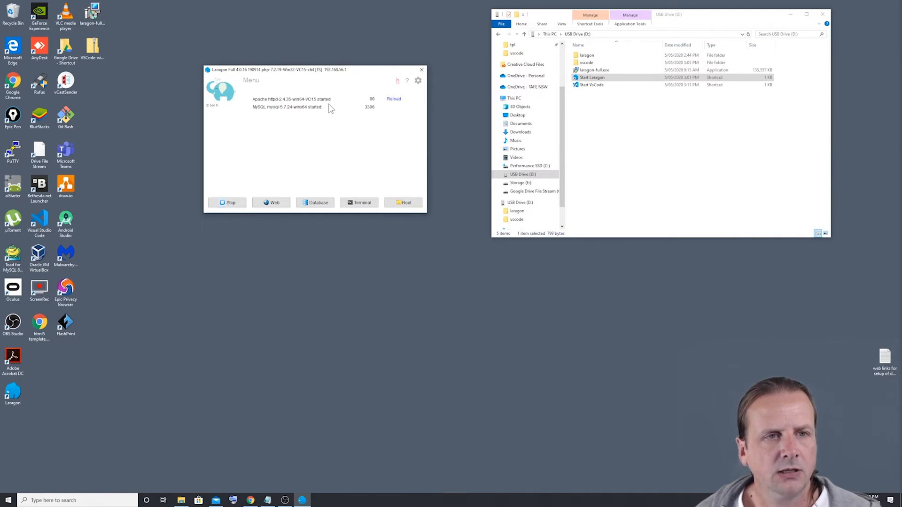
pyautogui.moveTo(371, 136)
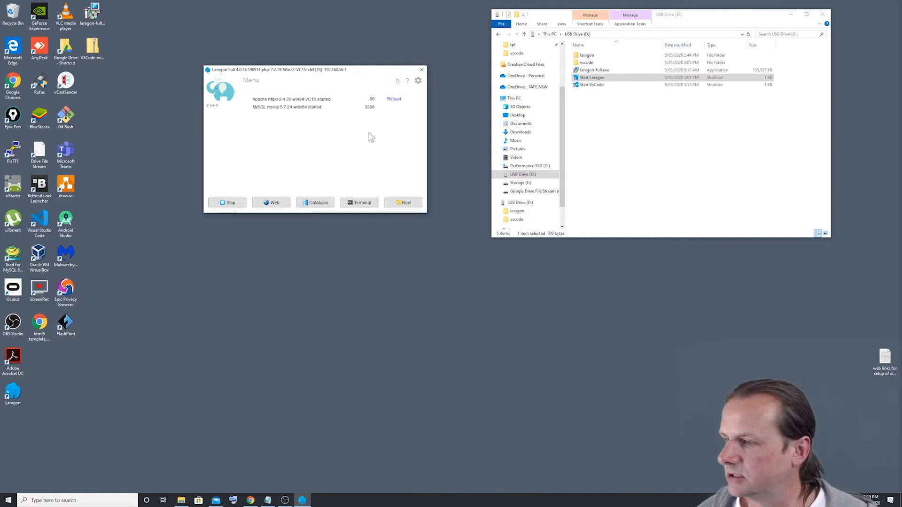
pyautogui.moveTo(341, 71)
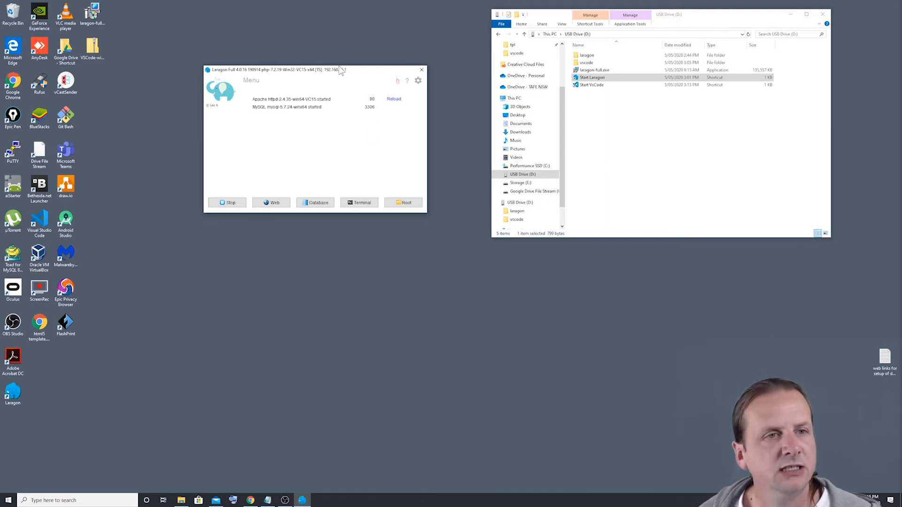
pyautogui.moveTo(251, 80)
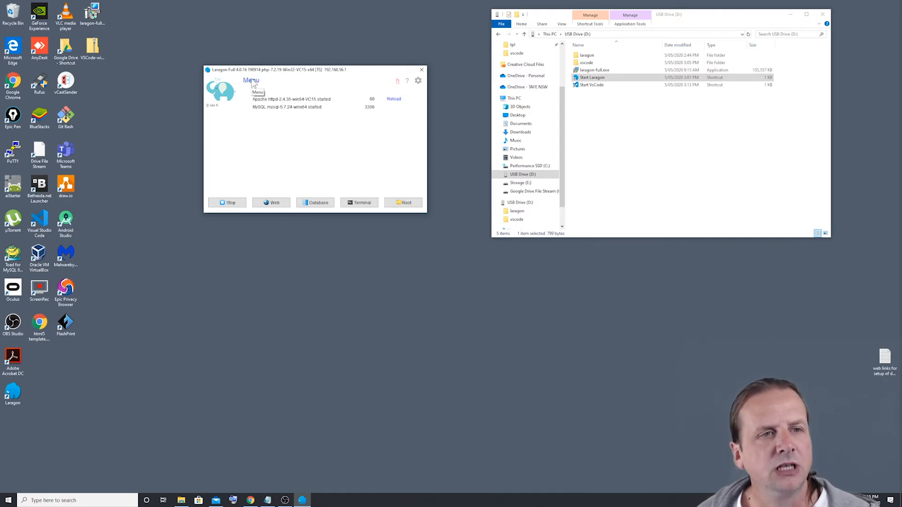
# Step: Create a Blank quick app project named 'blank' from Laragon's menu
pyautogui.click(251, 80)
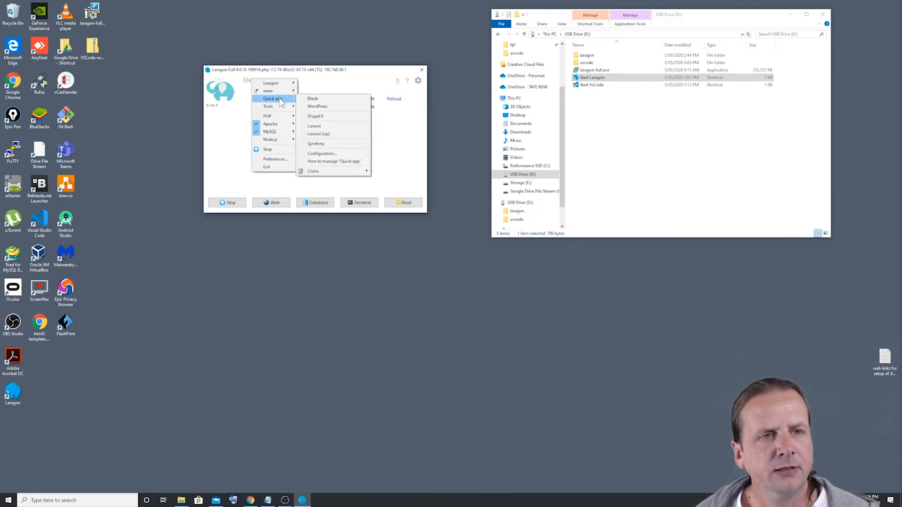
pyautogui.moveTo(317, 105)
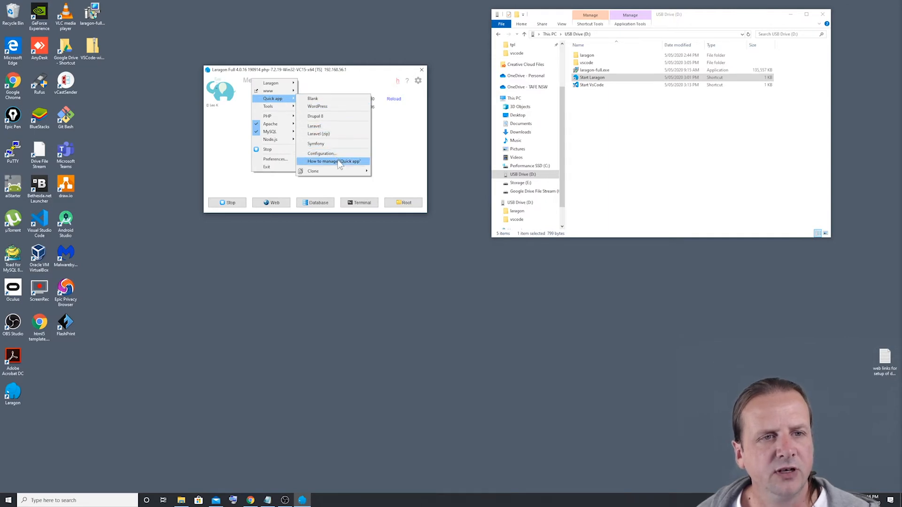
pyautogui.moveTo(328, 98)
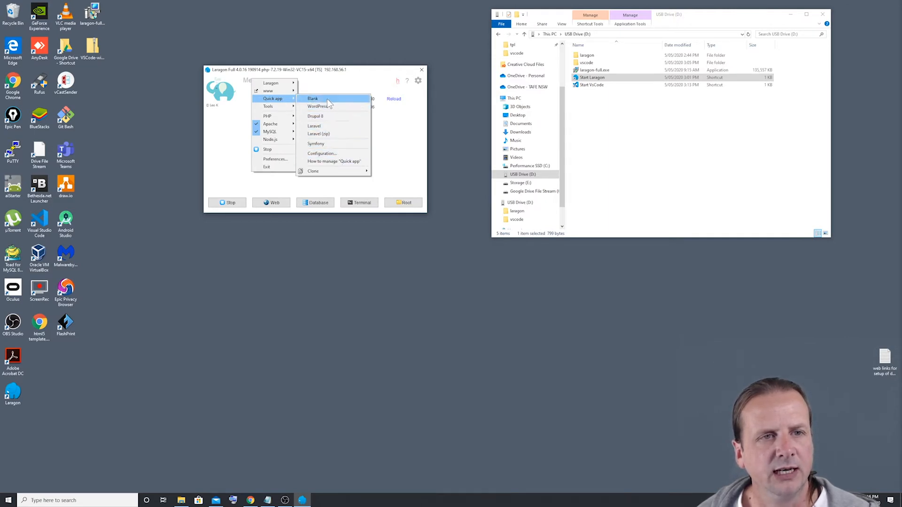
pyautogui.moveTo(316, 100)
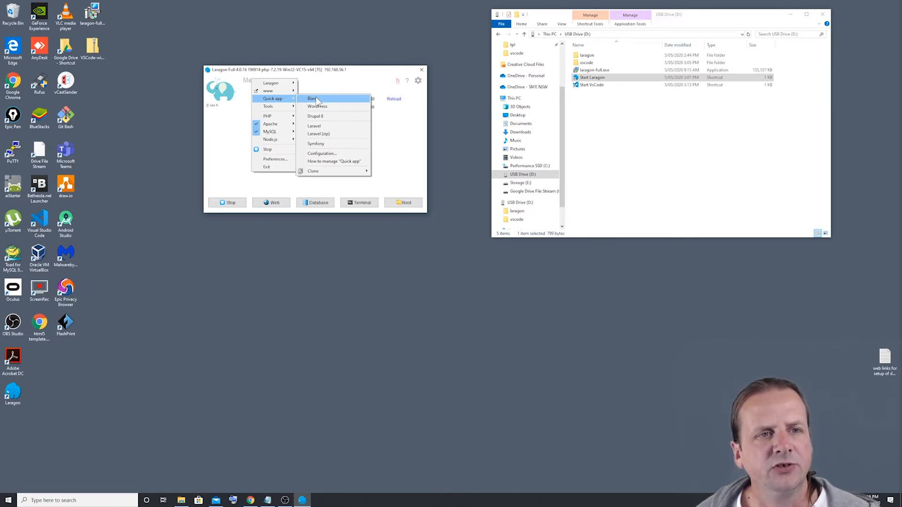
pyautogui.click(313, 98)
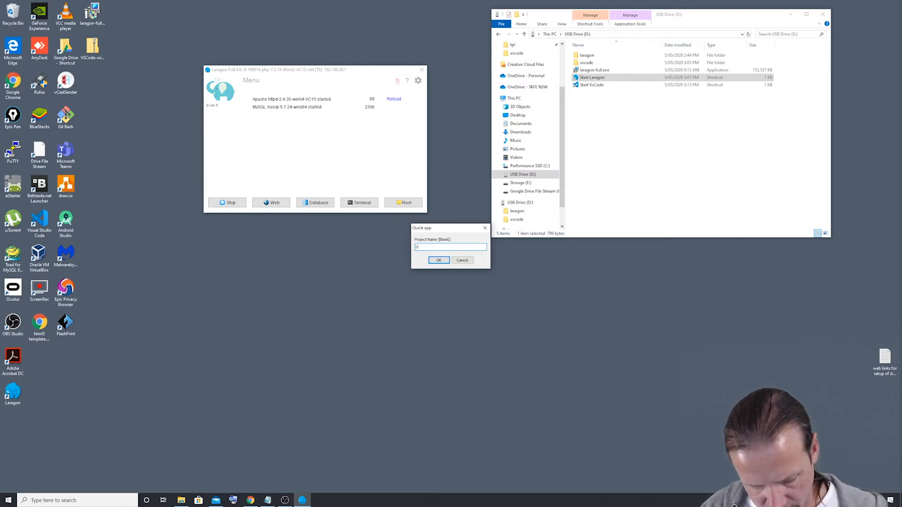
pyautogui.write('blank')
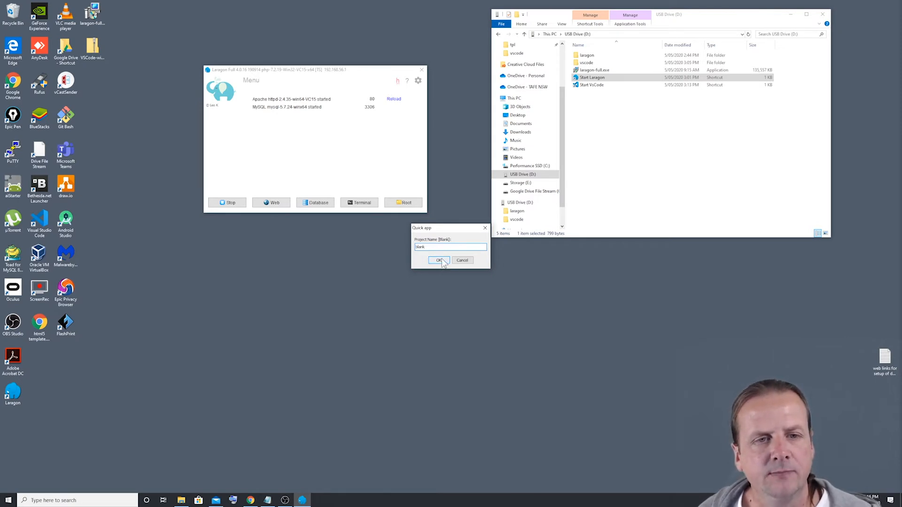
pyautogui.click(439, 259)
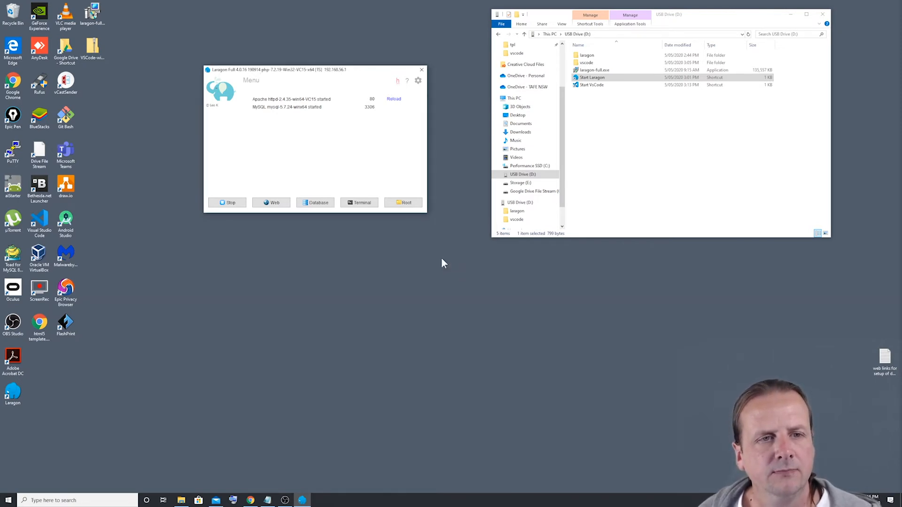
pyautogui.moveTo(413, 299)
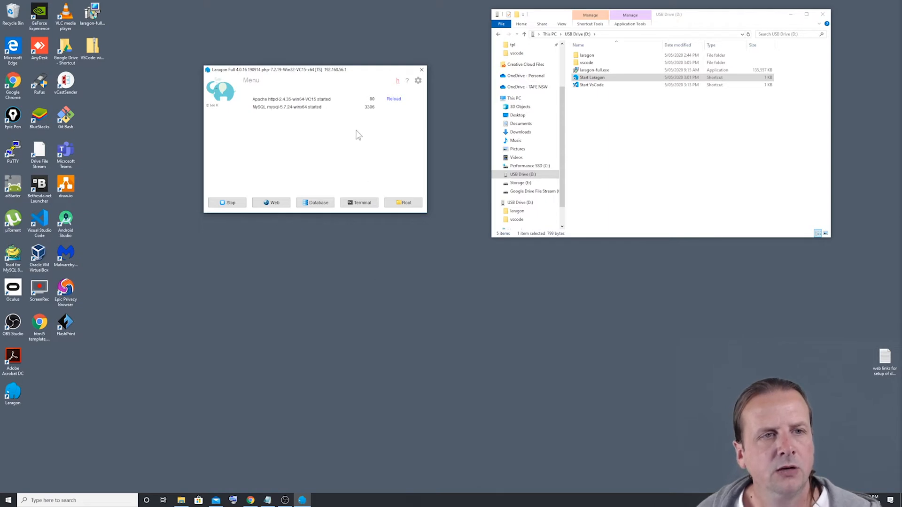
pyautogui.moveTo(263, 177)
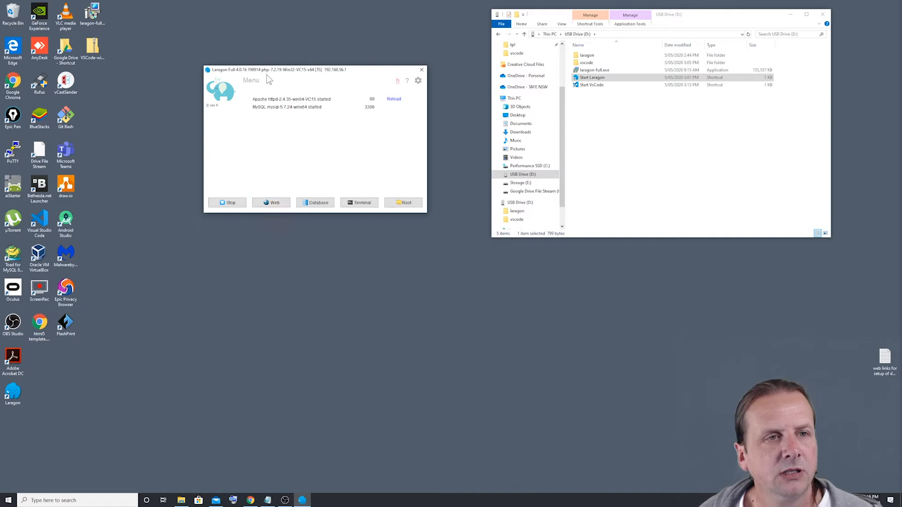
# Step: Reopen Laragon's main menu
pyautogui.click(252, 80)
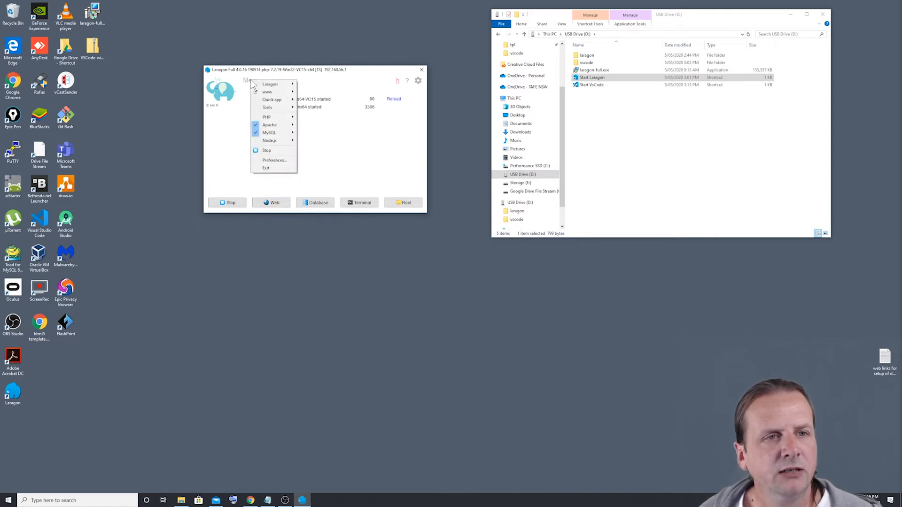
pyautogui.moveTo(267, 92)
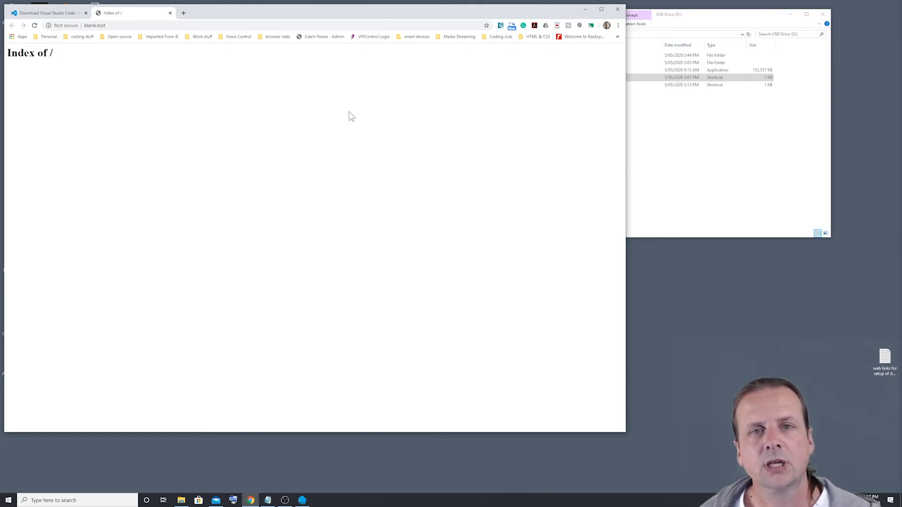
pyautogui.moveTo(572, 16)
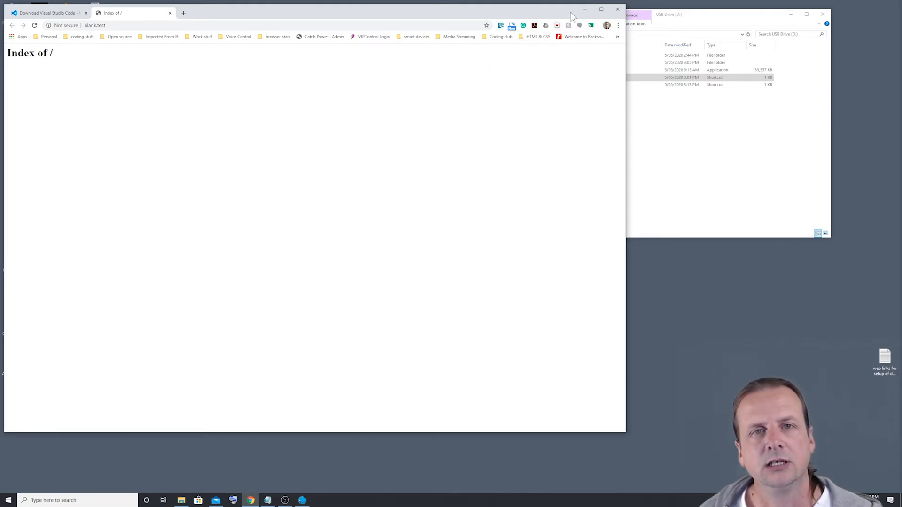
pyautogui.moveTo(585, 10)
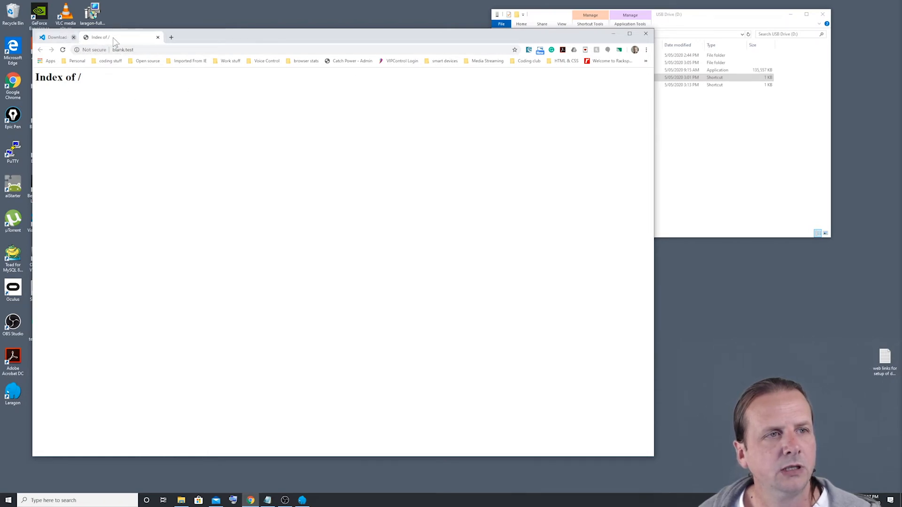
# Step: Close the extra Downloads tab in Chrome
pyautogui.click(74, 37)
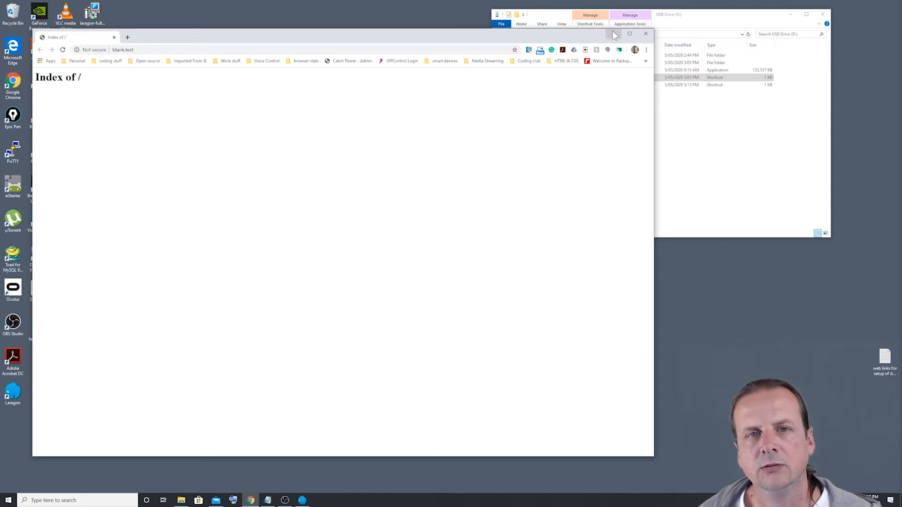
pyautogui.moveTo(611, 34)
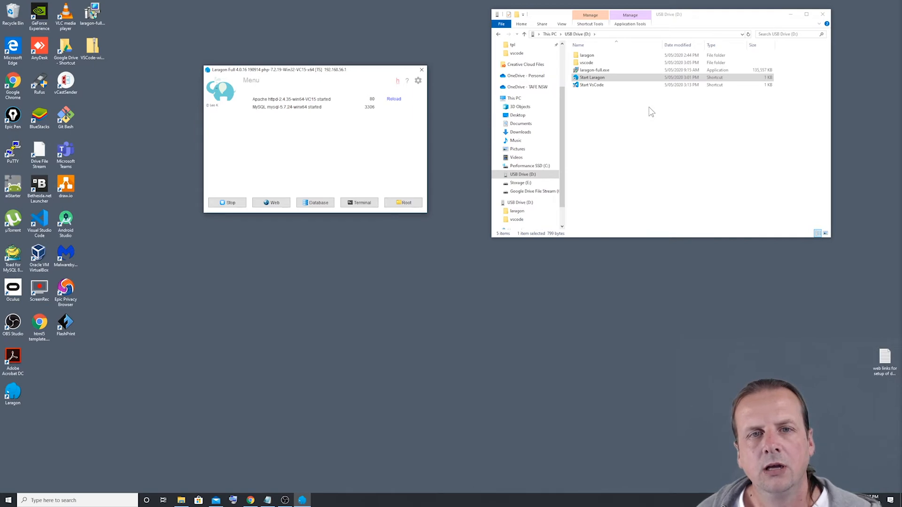
# Step: Check that laragon\www\blank on the USB drive is empty, then select Start VsCode
pyautogui.click(587, 54)
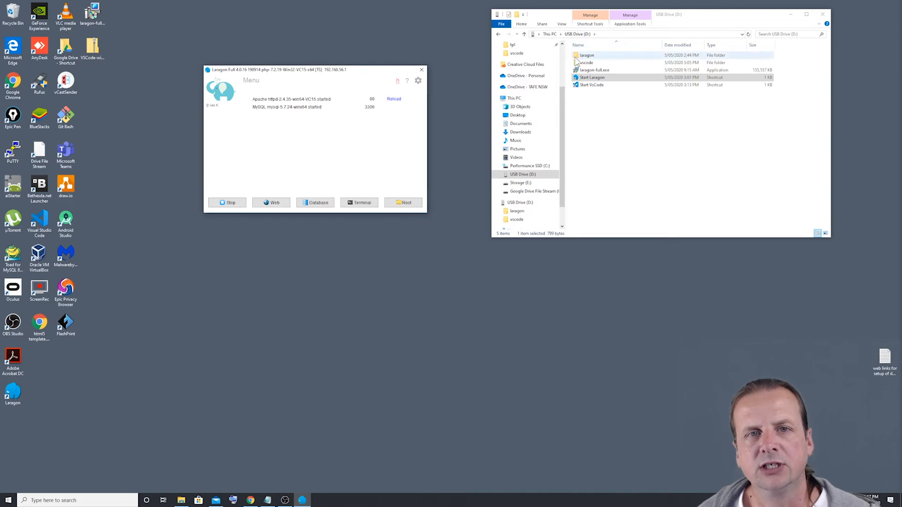
pyautogui.click(587, 55)
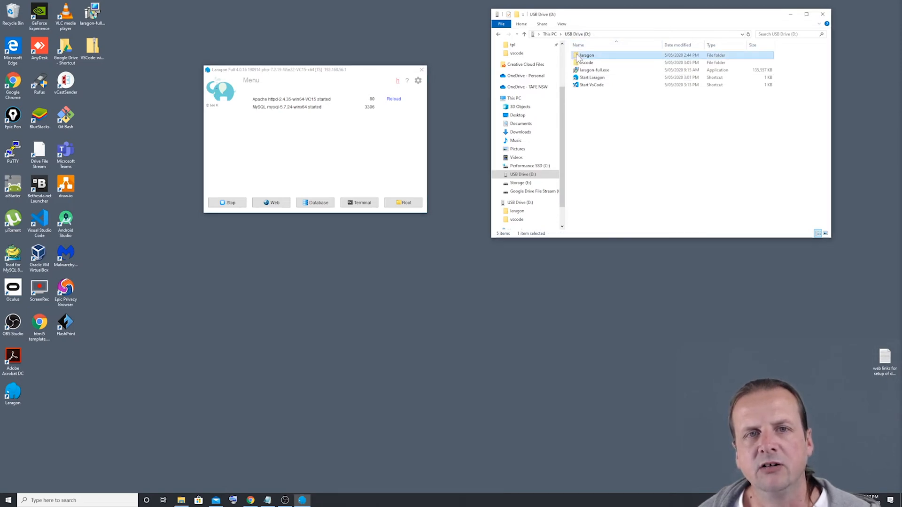
pyautogui.doubleClick(586, 55)
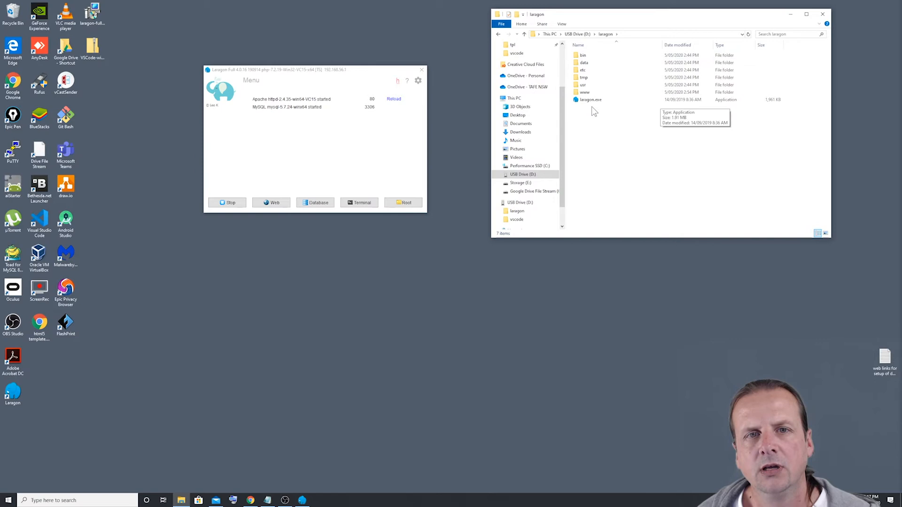
pyautogui.click(584, 92)
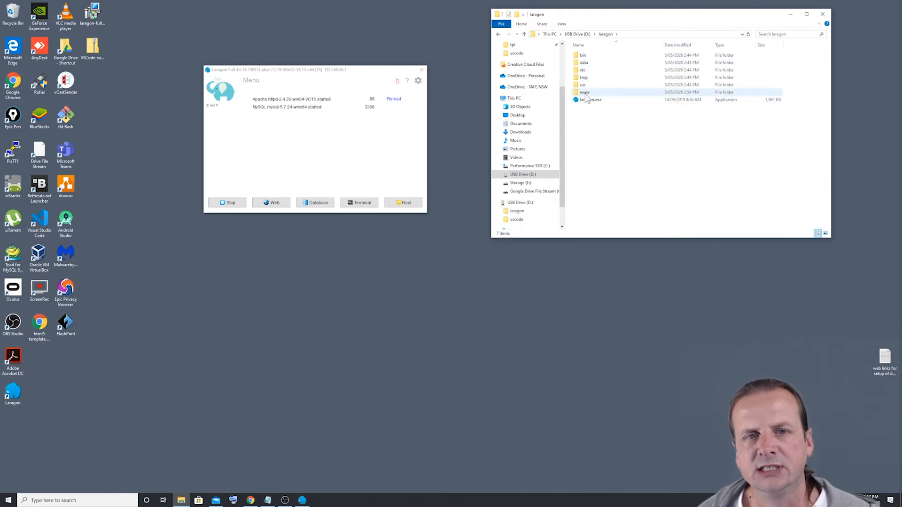
pyautogui.moveTo(584, 92)
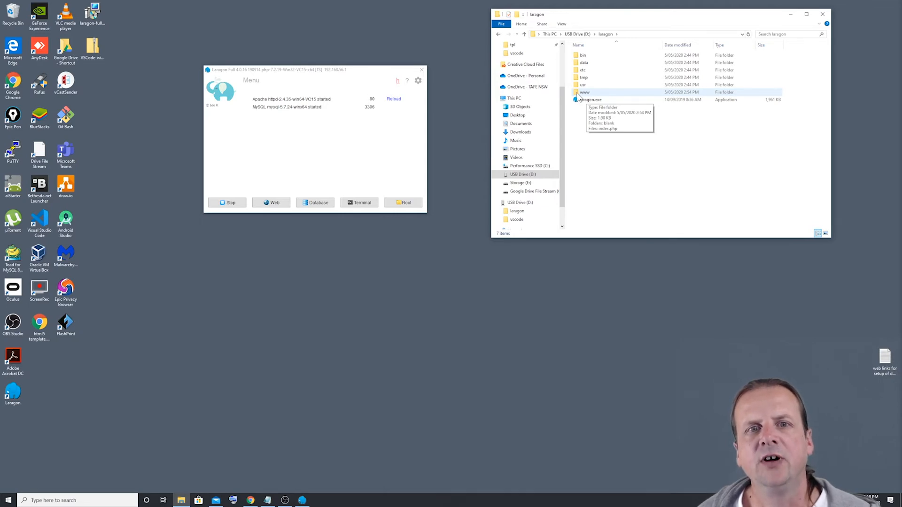
pyautogui.doubleClick(584, 92)
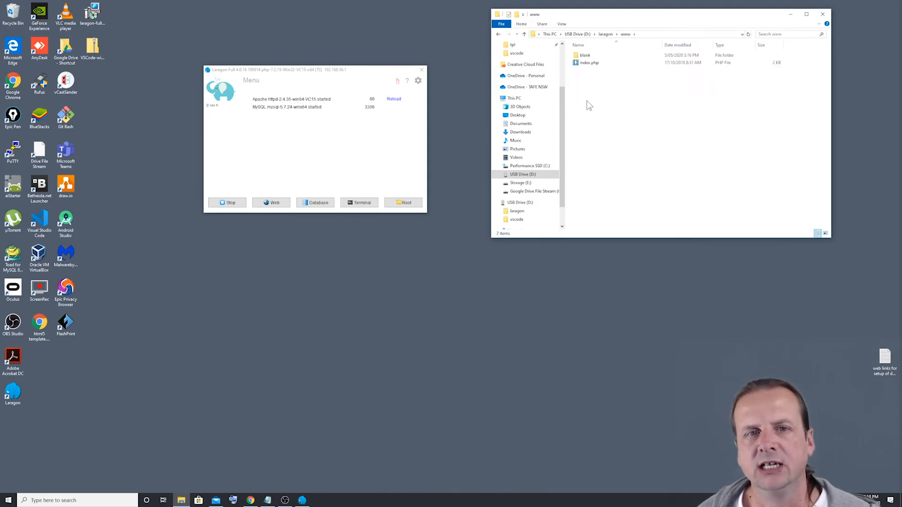
pyautogui.click(584, 55)
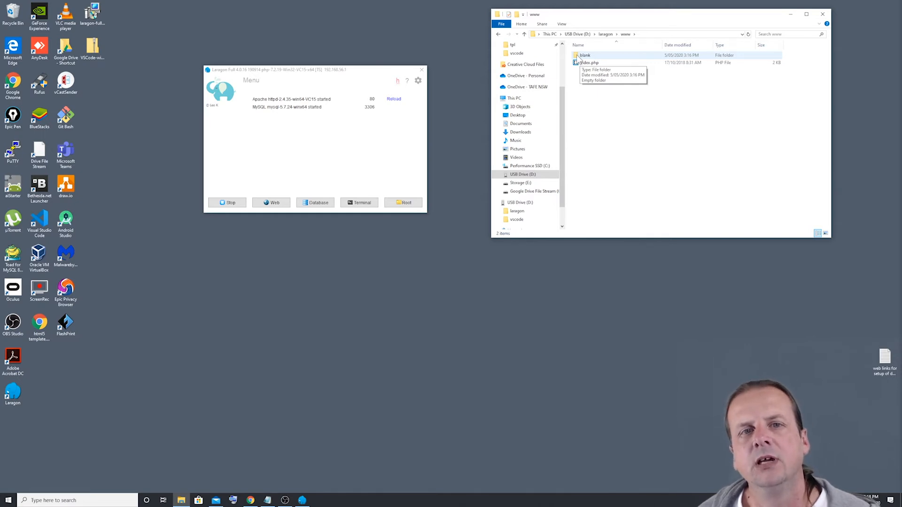
pyautogui.doubleClick(585, 55)
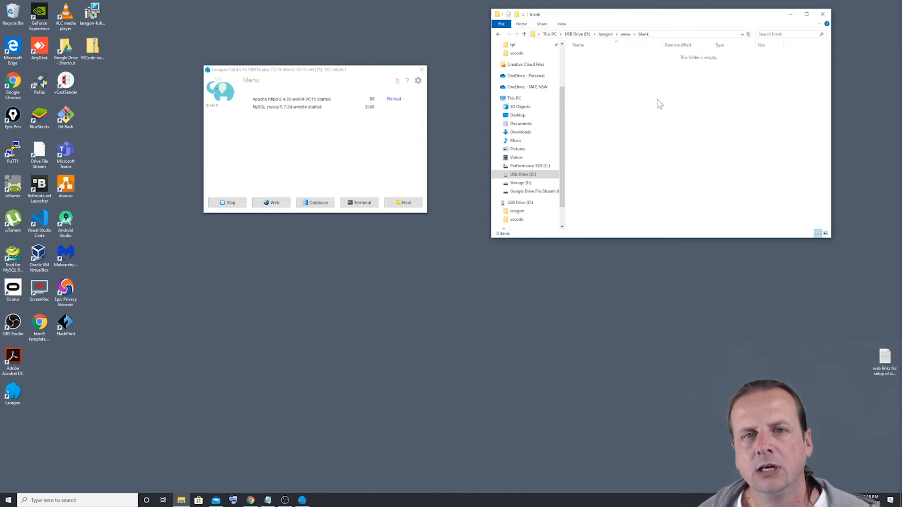
pyautogui.moveTo(641, 123)
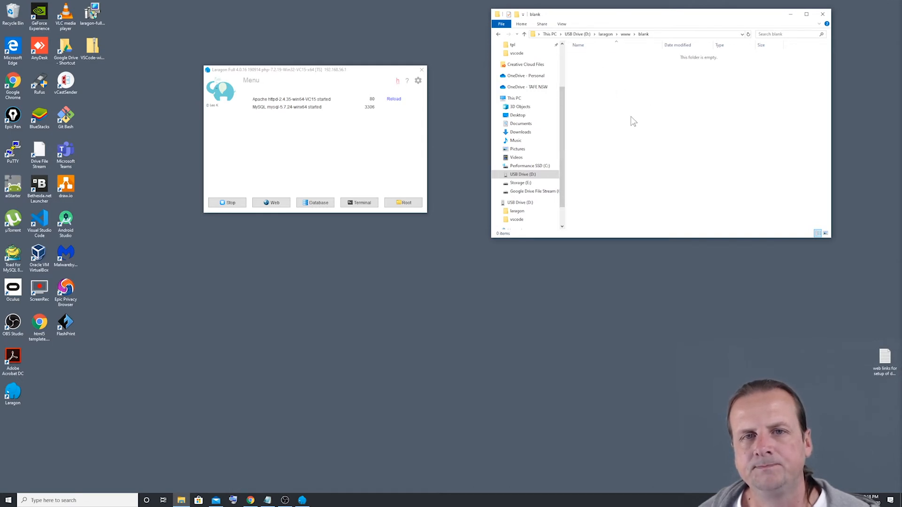
pyautogui.moveTo(639, 78)
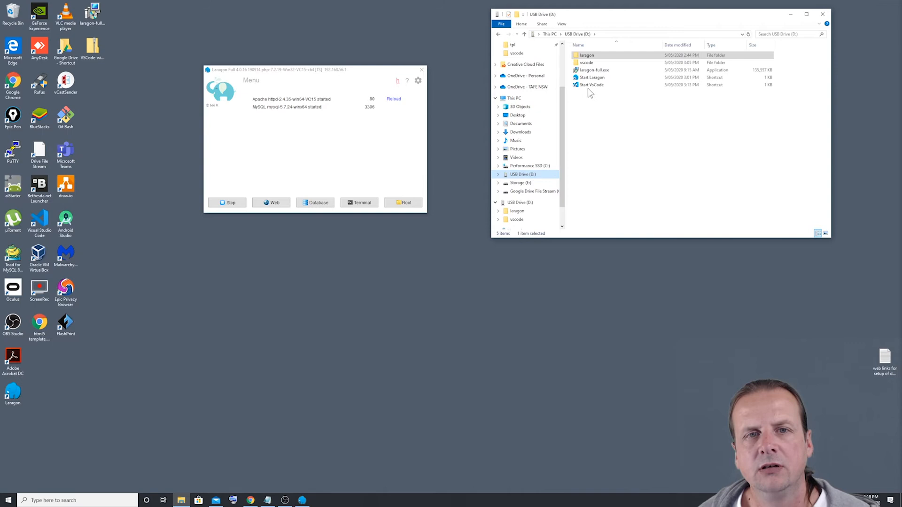
pyautogui.moveTo(591, 85)
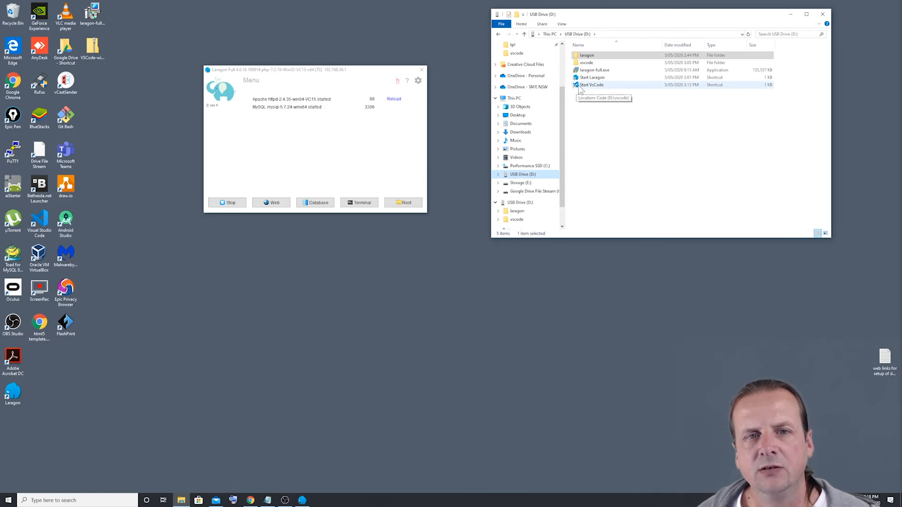
pyautogui.moveTo(578, 90)
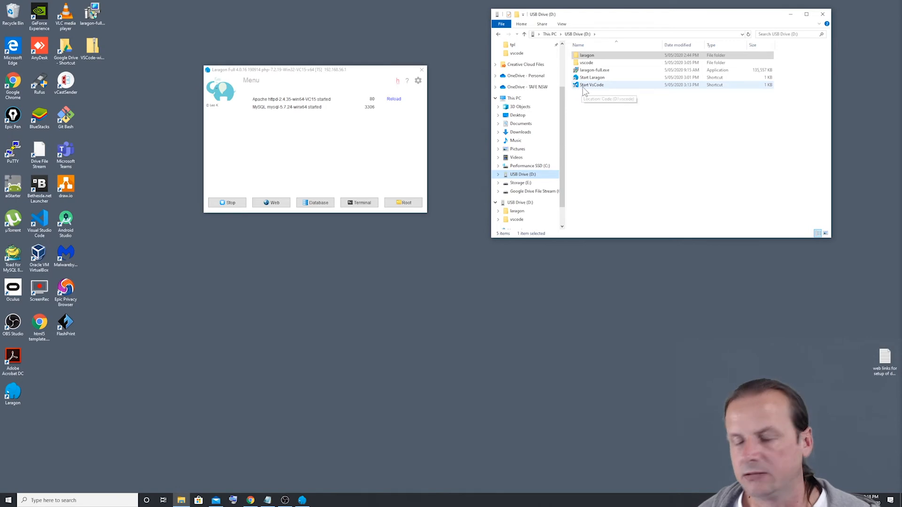
pyautogui.moveTo(579, 92)
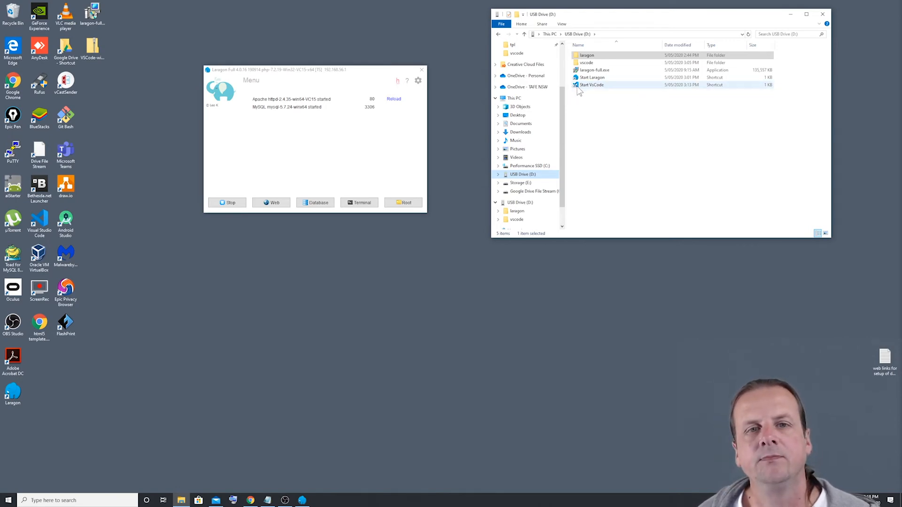
pyautogui.click(592, 84)
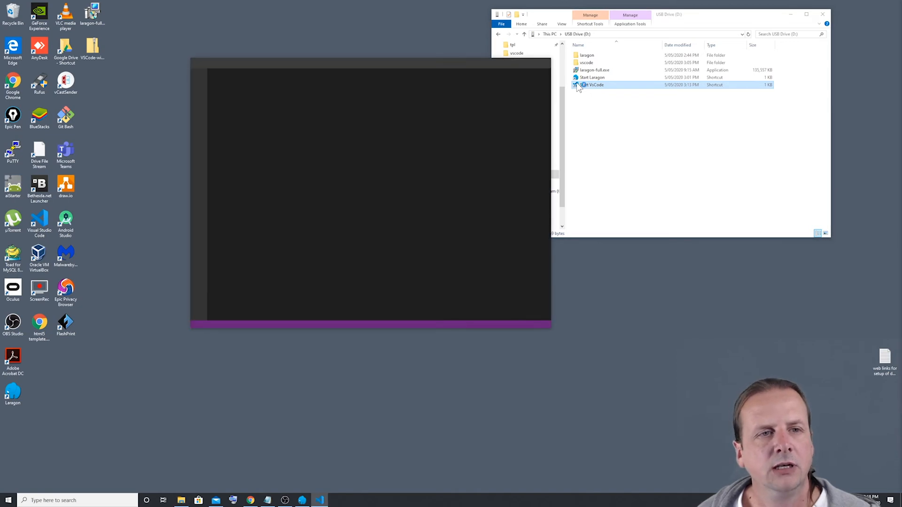
# Step: Launch portable VS Code from the USB drive and close its Welcome page
pyautogui.doubleClick(593, 85)
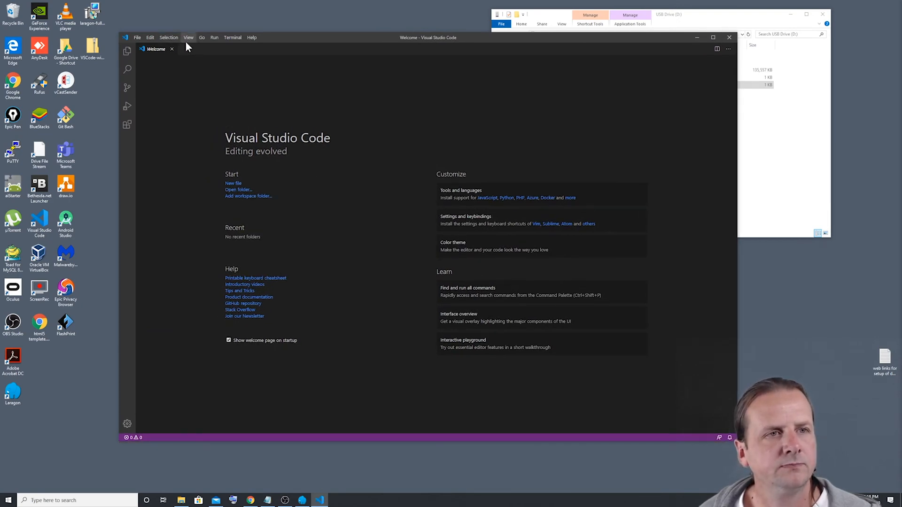
pyautogui.moveTo(172, 49)
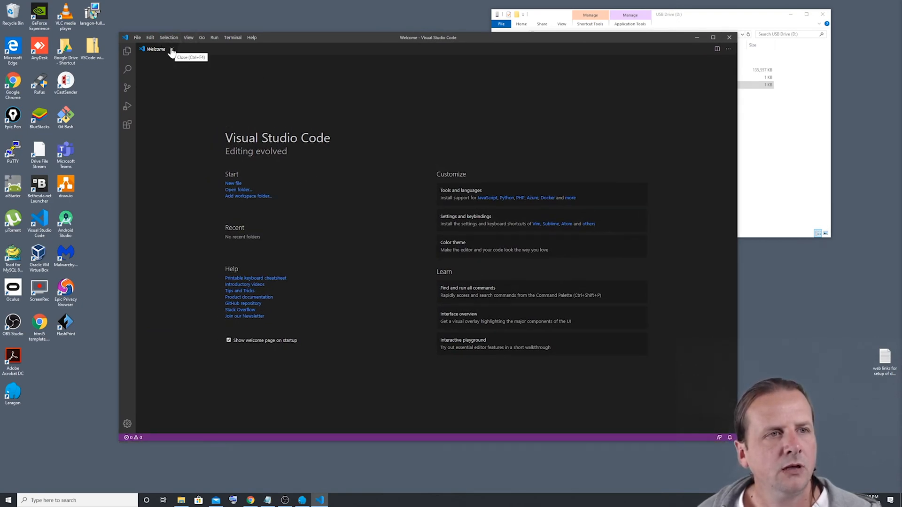
pyautogui.click(172, 48)
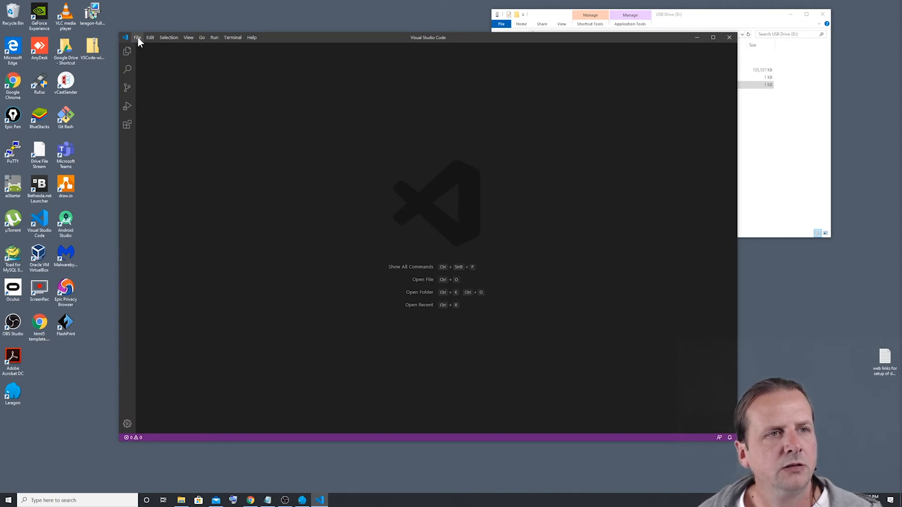
pyautogui.click(138, 38)
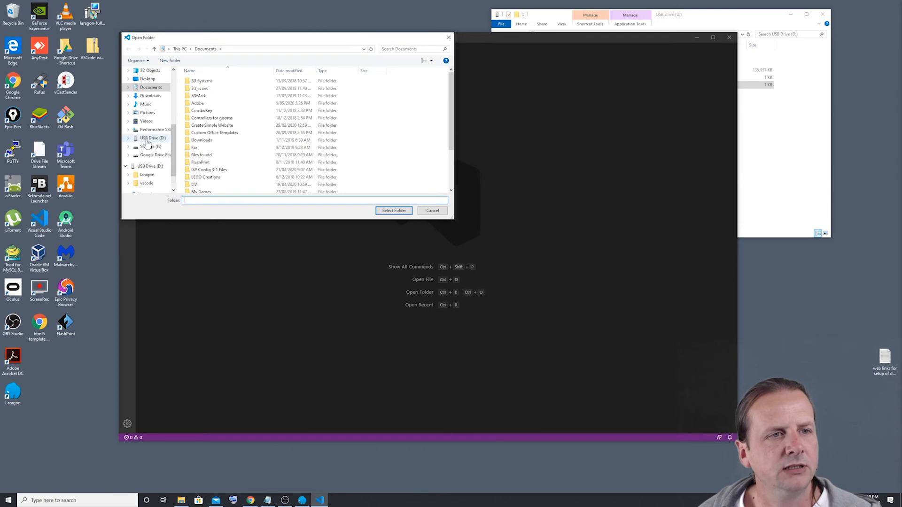
# Step: Open the USB drive's laragon\www\blank folder in VS Code
pyautogui.click(153, 138)
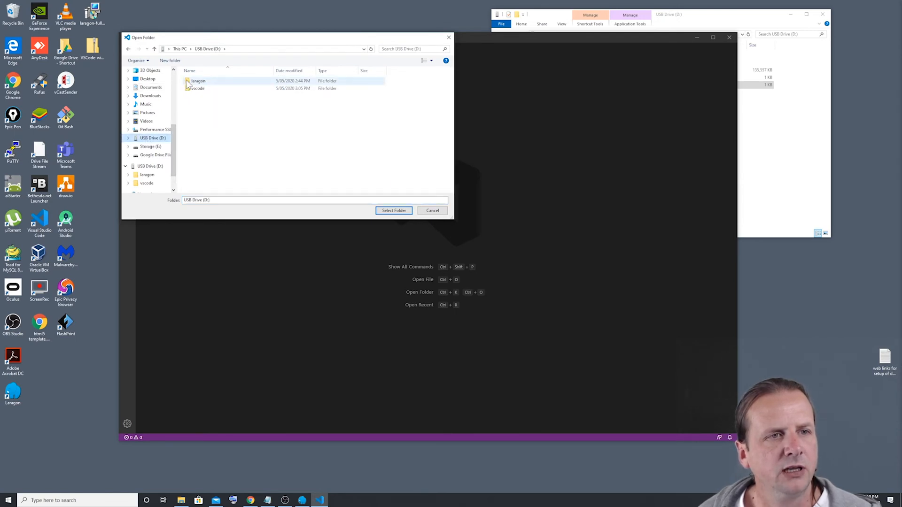
pyautogui.doubleClick(198, 80)
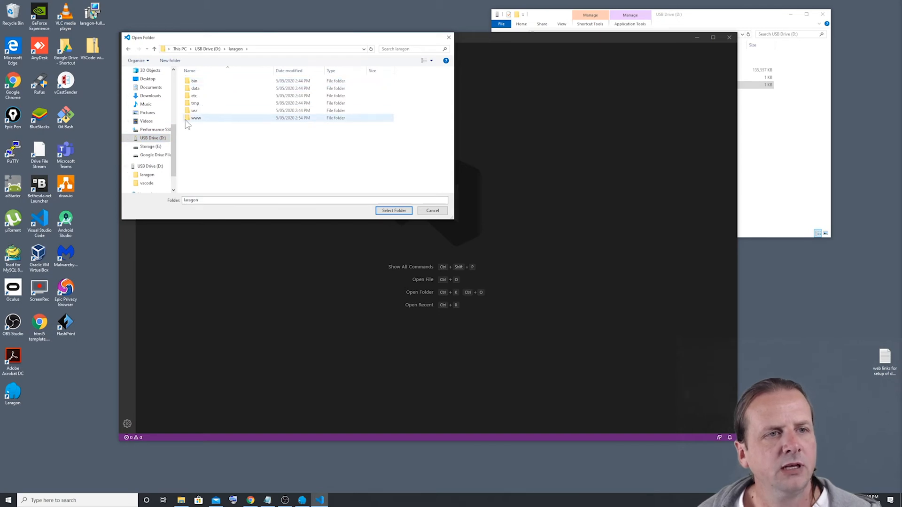
pyautogui.doubleClick(196, 118)
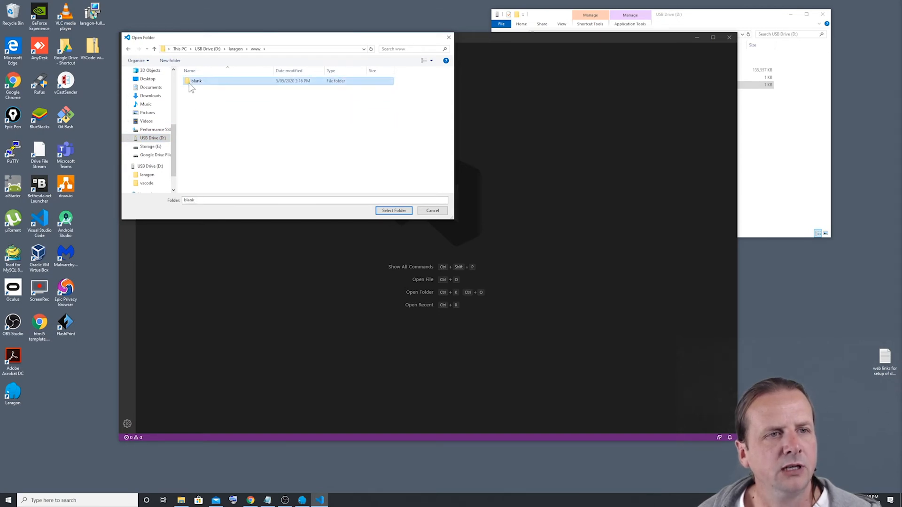
pyautogui.moveTo(195, 80)
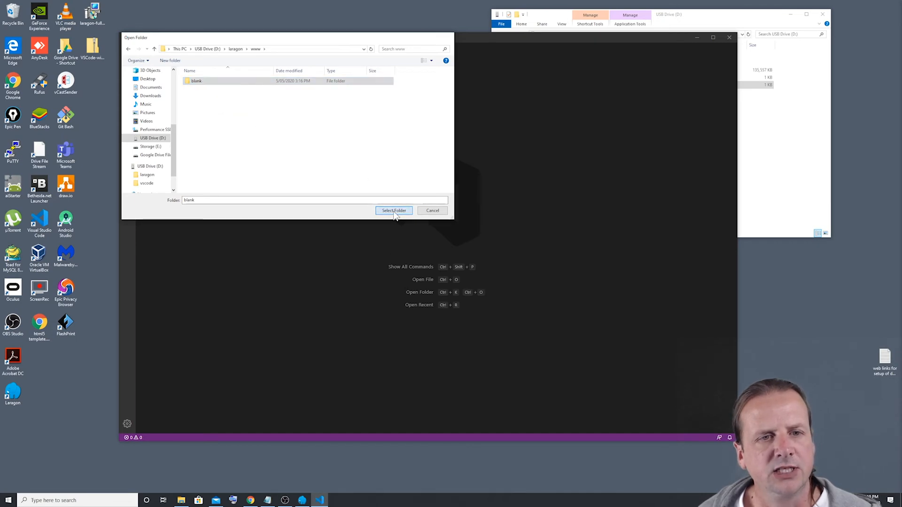
pyautogui.click(394, 210)
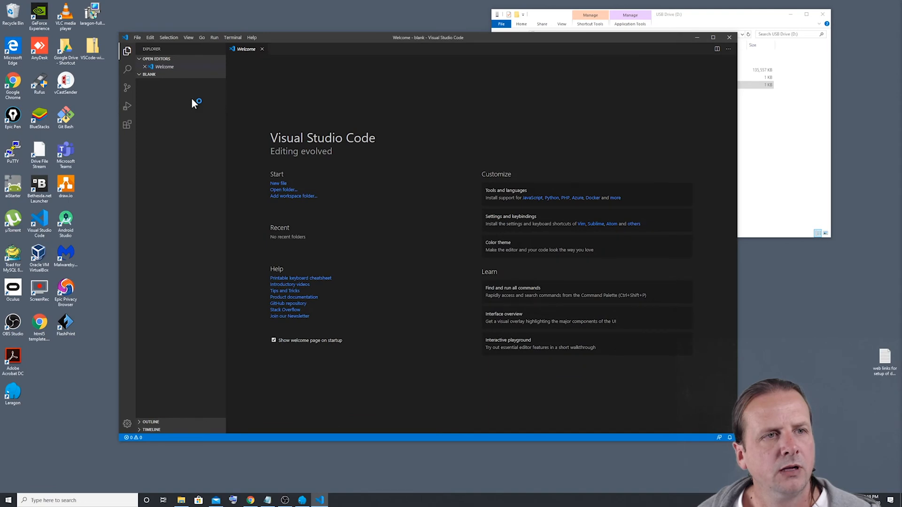
pyautogui.moveTo(192, 207)
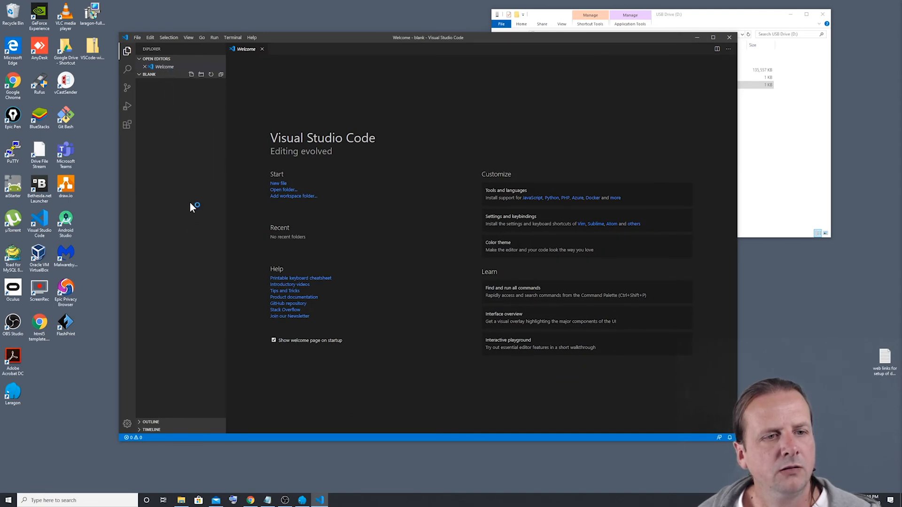
pyautogui.moveTo(188, 315)
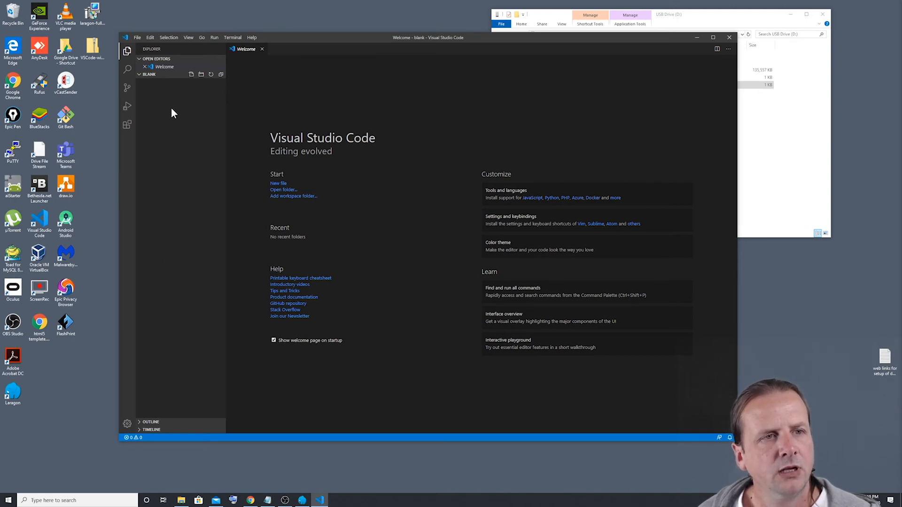
pyautogui.moveTo(200, 151)
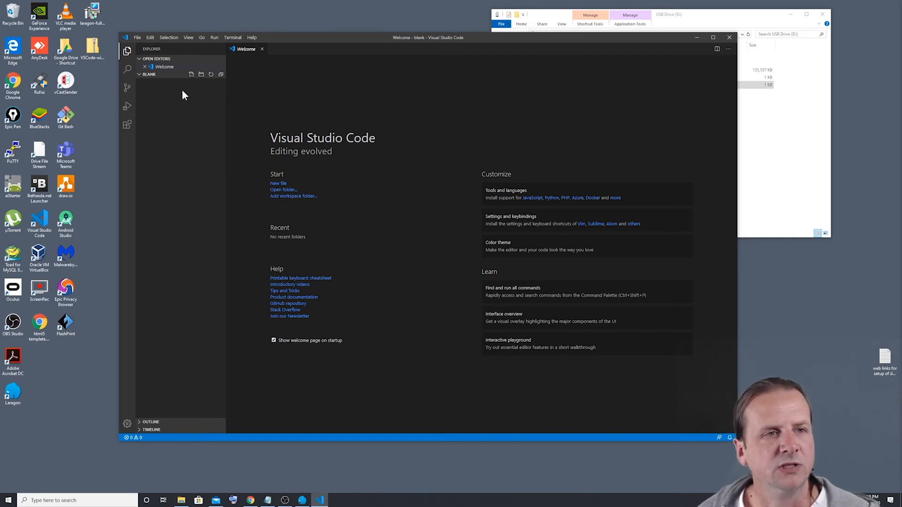
pyautogui.moveTo(192, 74)
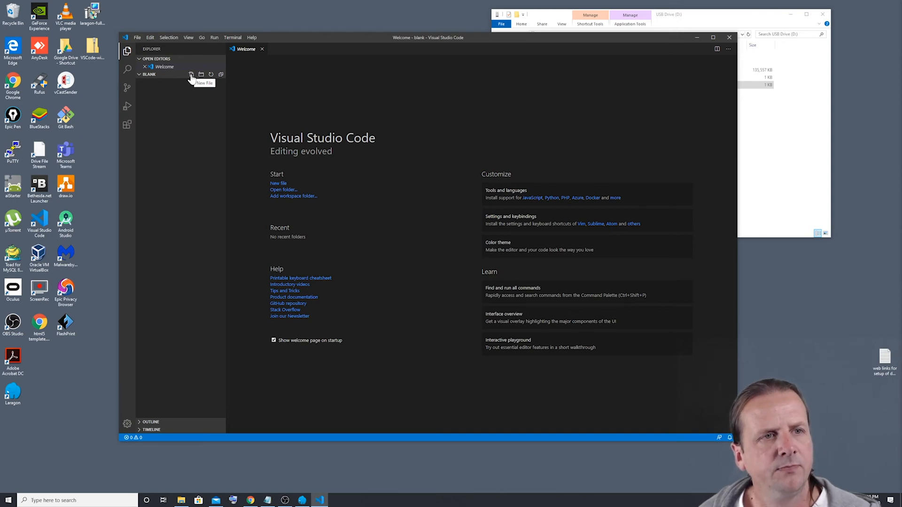
# Step: Create an empty index.php file in the blank folder and open it
pyautogui.click(191, 74)
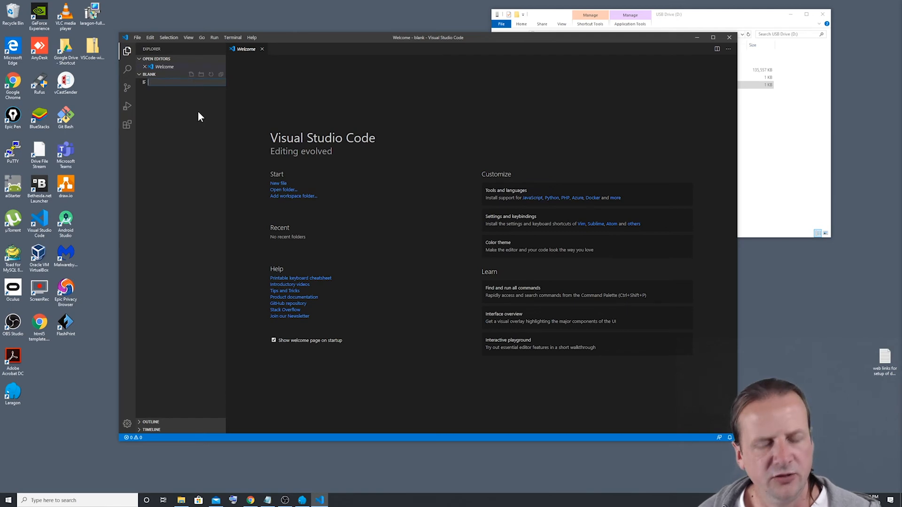
pyautogui.write('index.php')
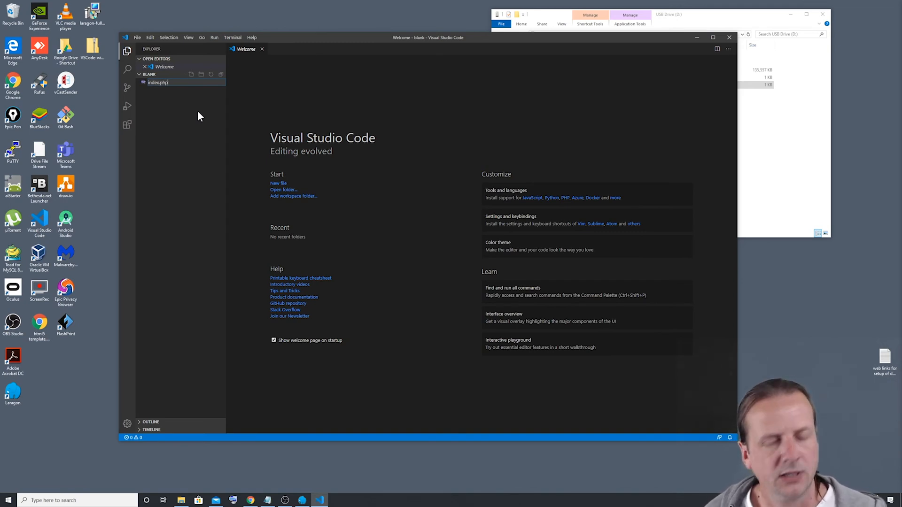
pyautogui.doubleClick(158, 82)
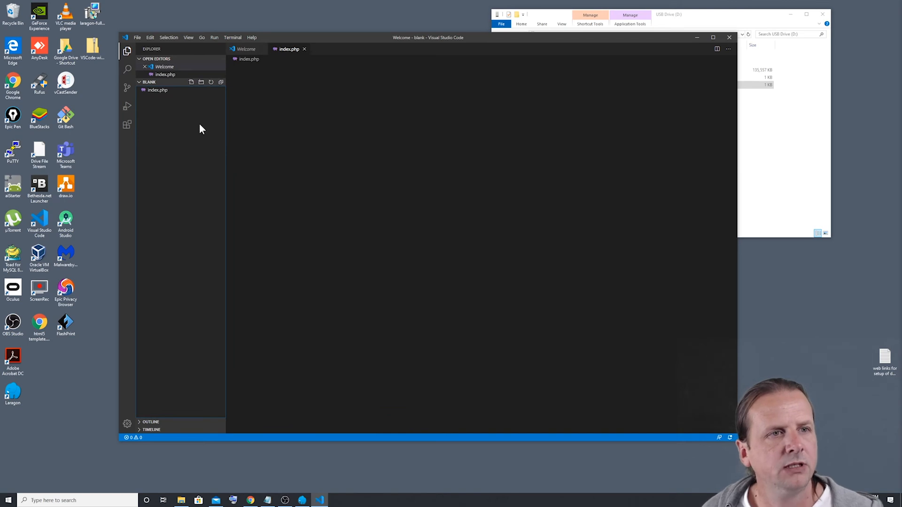
pyautogui.click(157, 90)
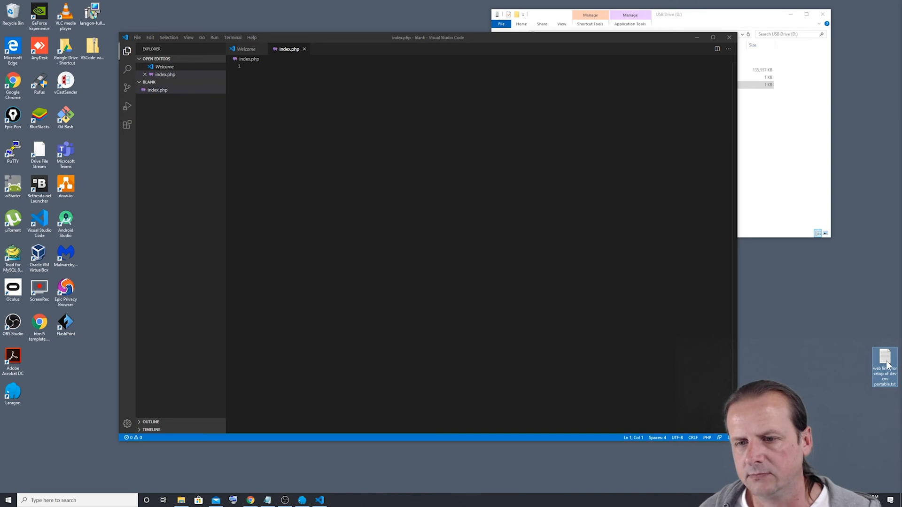
pyautogui.moveTo(884, 360)
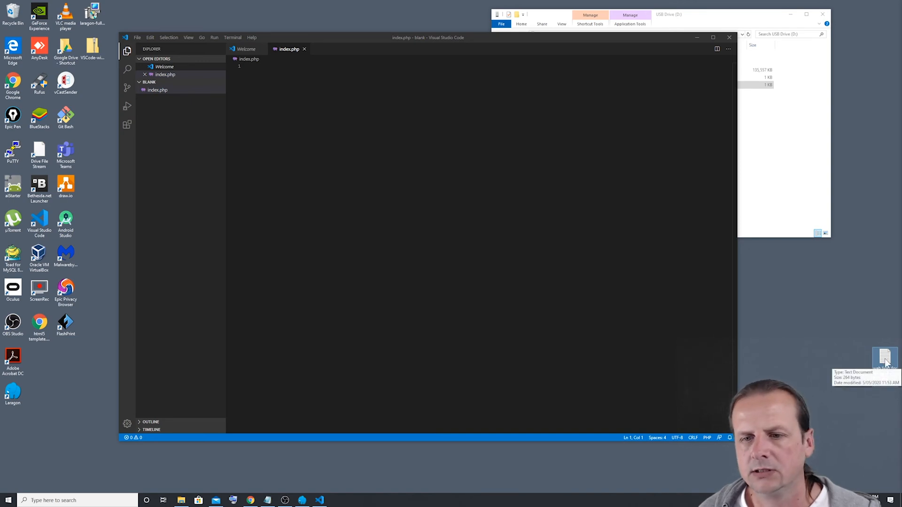
# Step: Copy the HTML/PHP Hello World sample from the links text file into index.php
pyautogui.doubleClick(885, 358)
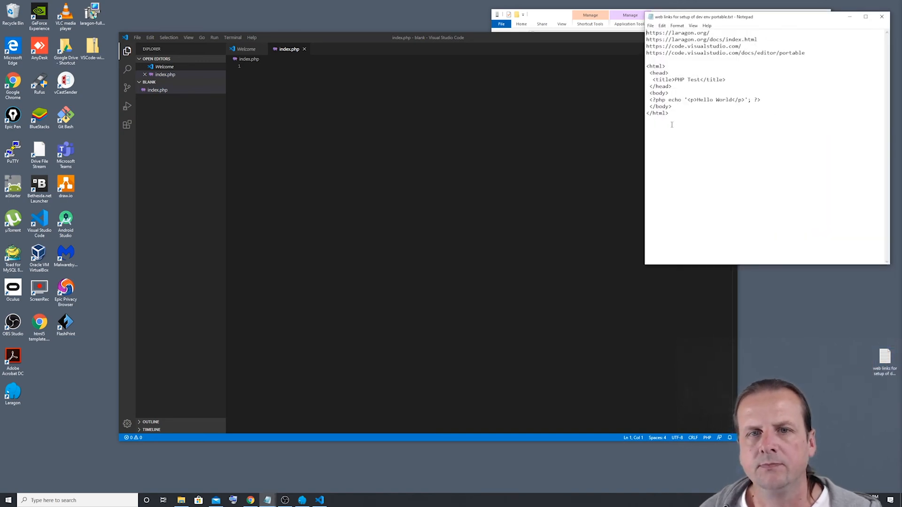
pyautogui.moveTo(646, 65); pyautogui.dragTo(669, 113)
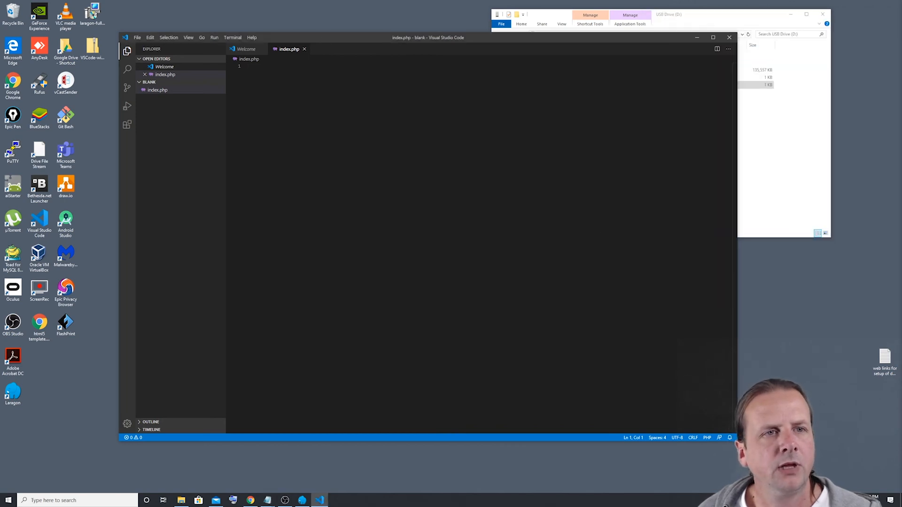
pyautogui.rightClick(242, 69)
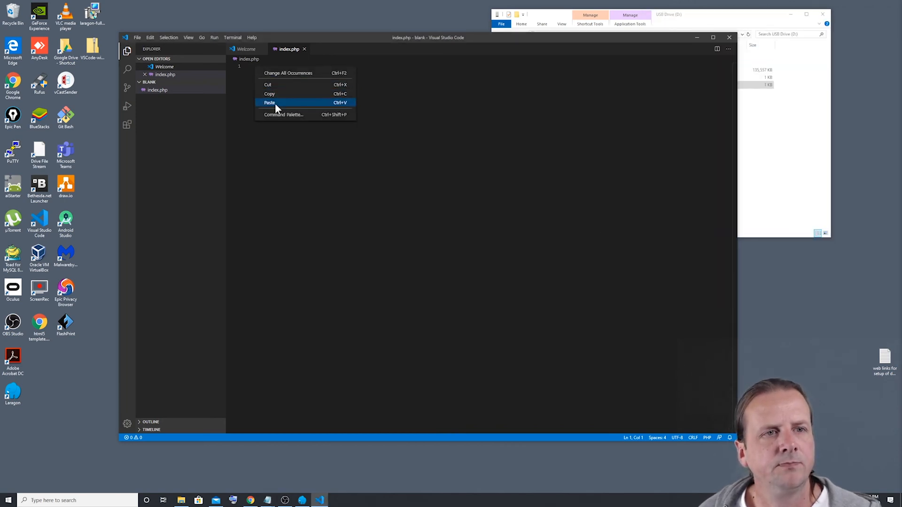
pyautogui.click(269, 103)
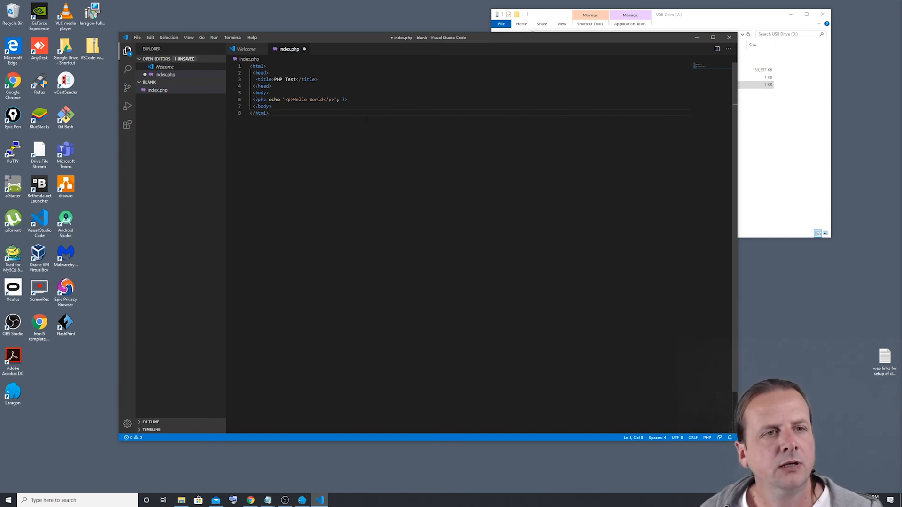
# Step: Switch to Chrome and reload blank.test to see Hello World
pyautogui.click(137, 38)
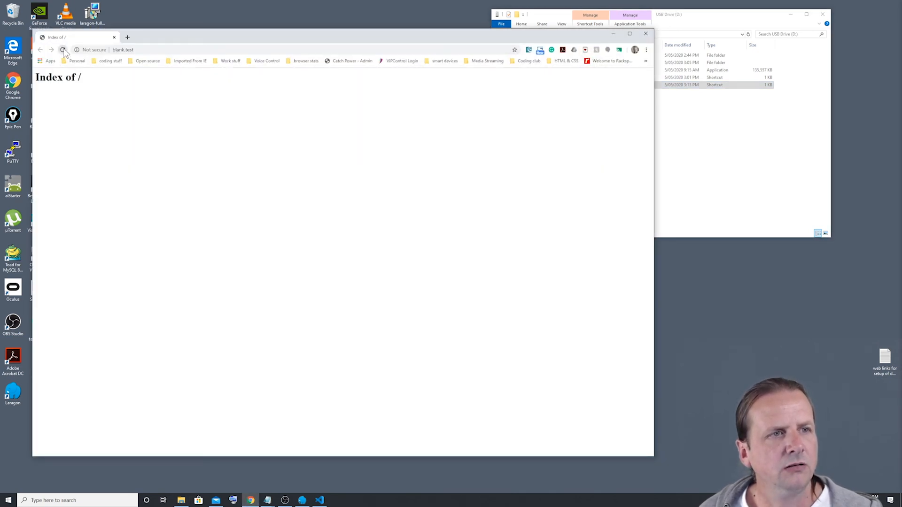
pyautogui.click(62, 49)
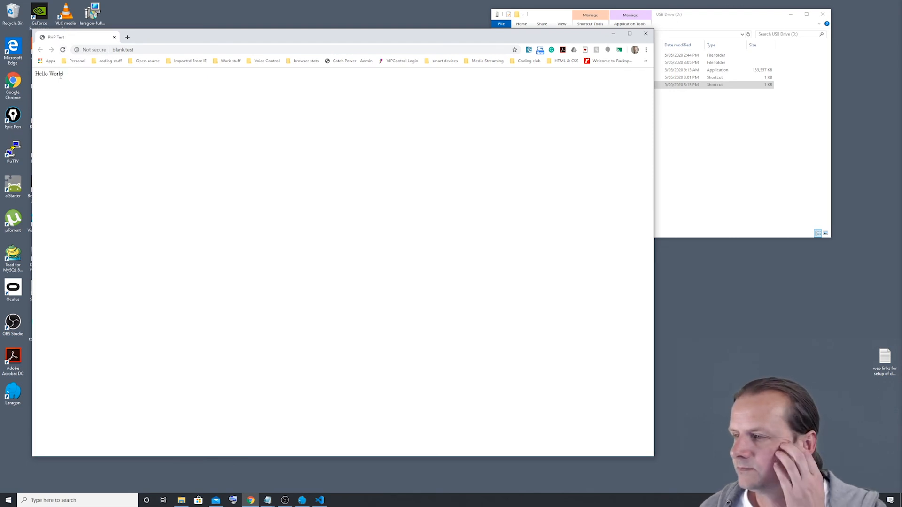
pyautogui.moveTo(91, 85)
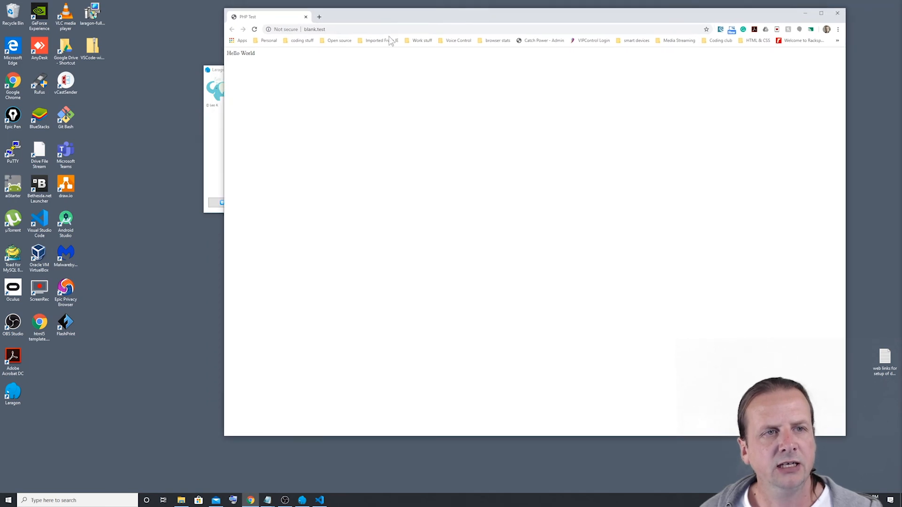
pyautogui.moveTo(261, 51)
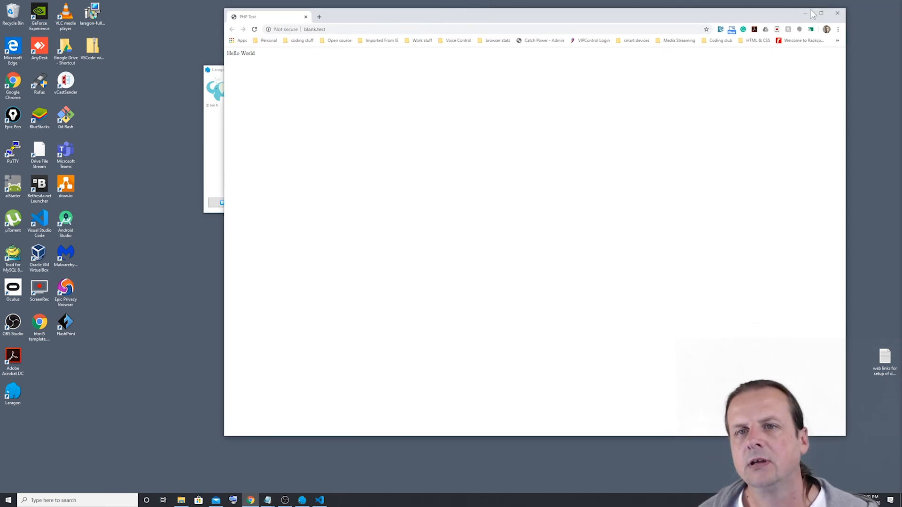
pyautogui.moveTo(806, 13)
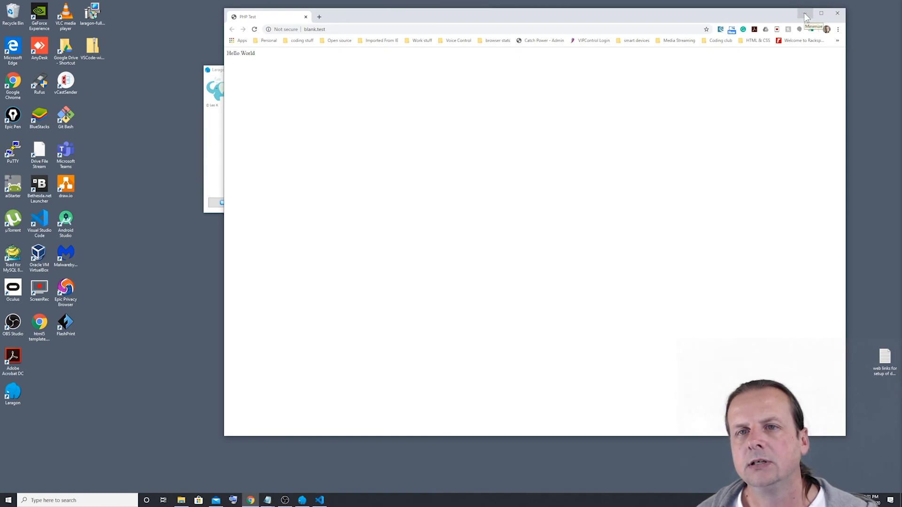